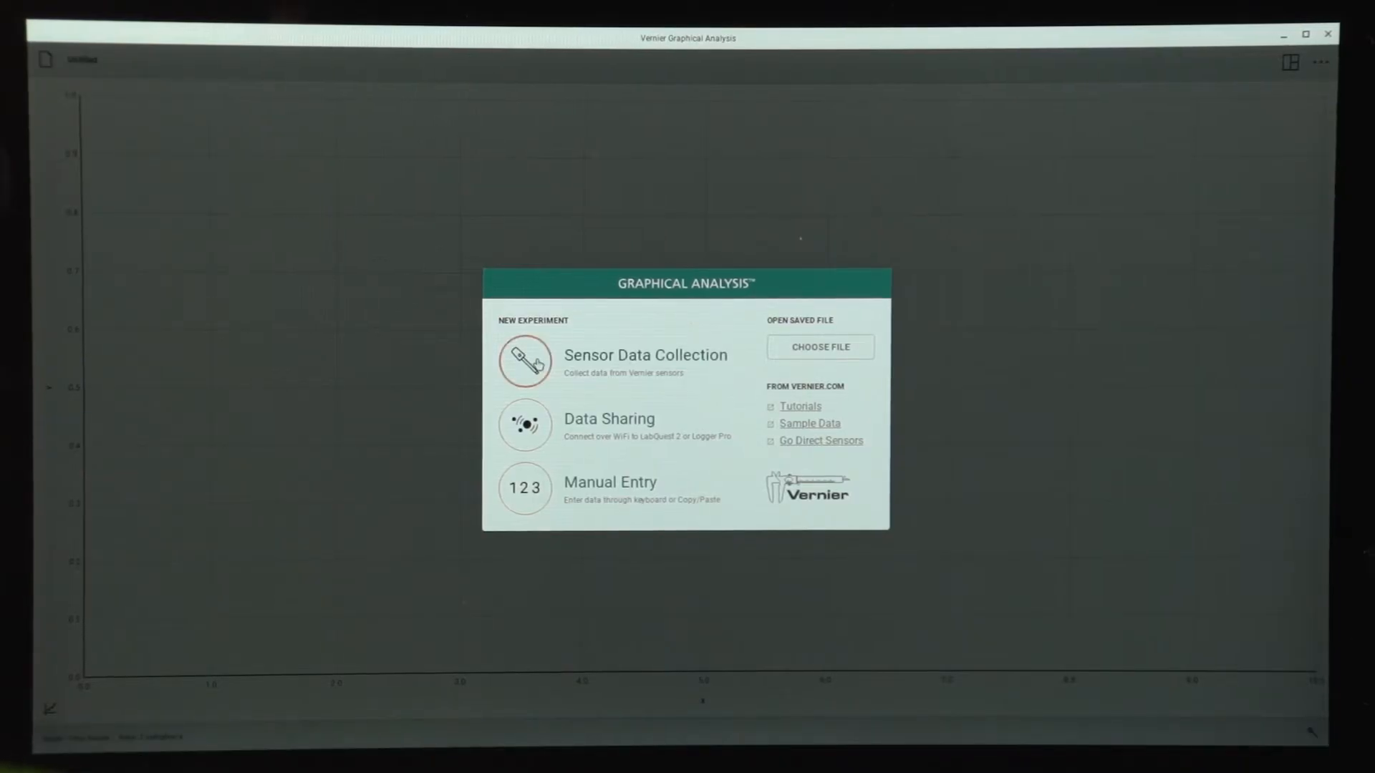
# Step: Start a new Sensor Data Collection experiment from the welcome screen
pyautogui.click(644, 355)
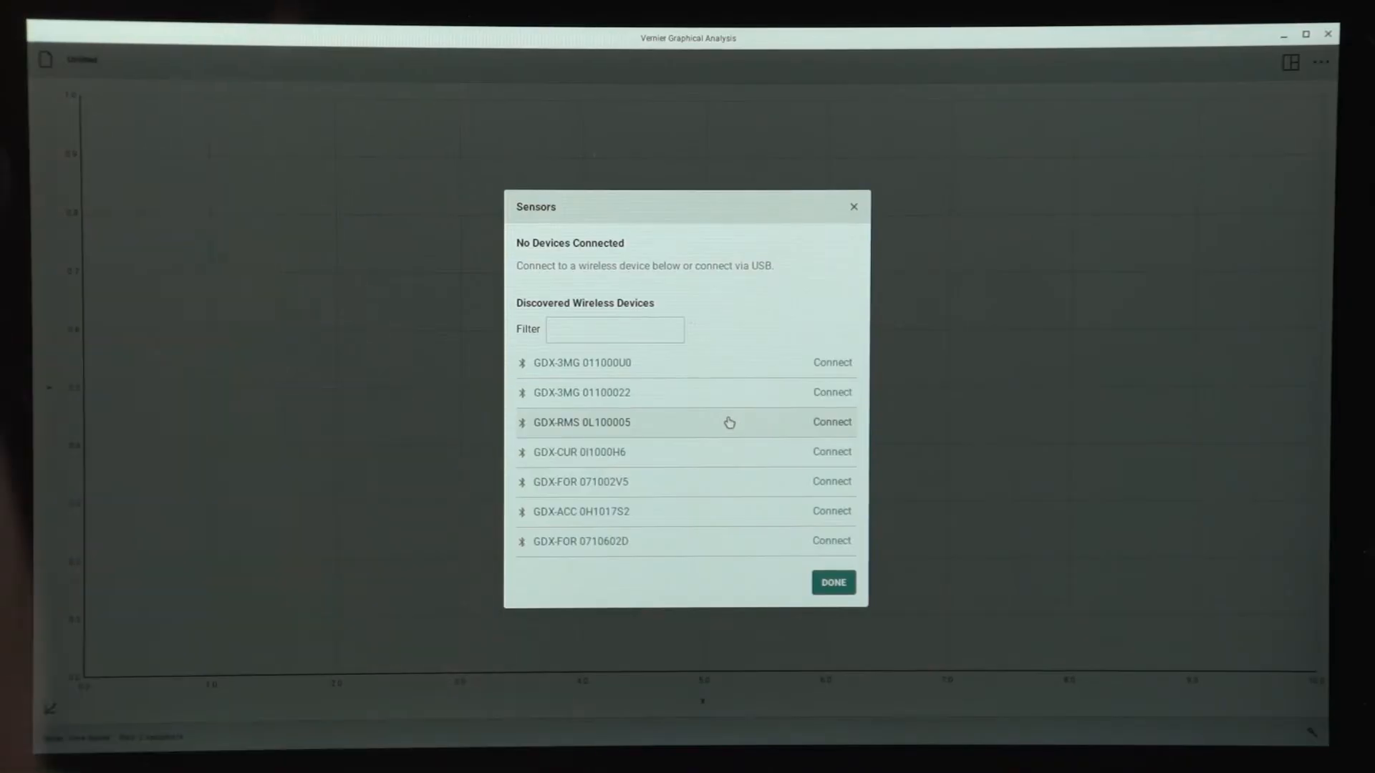
pyautogui.moveTo(832, 381)
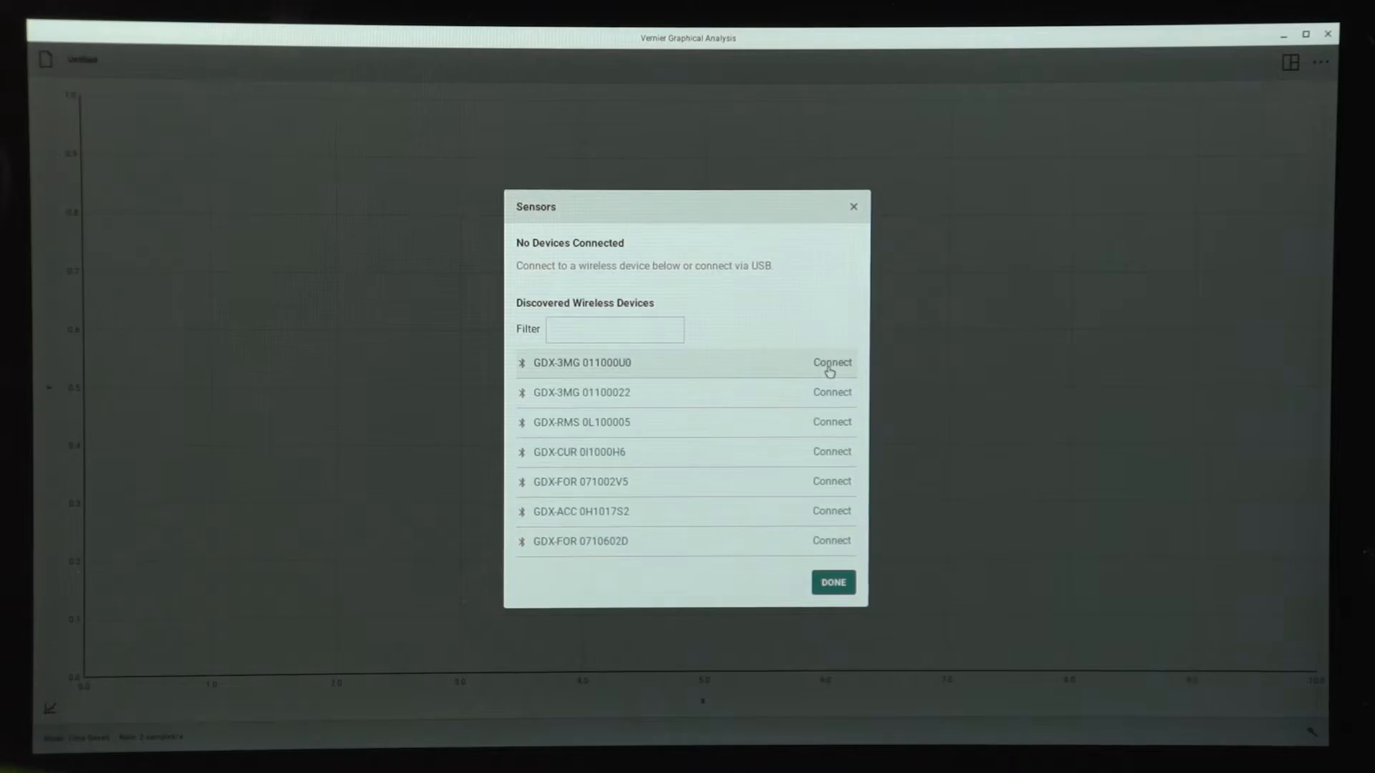
# Step: Connect the GDX-3MG 011000U0 magnetic field sensor from the discovered wireless devices
pyautogui.click(831, 362)
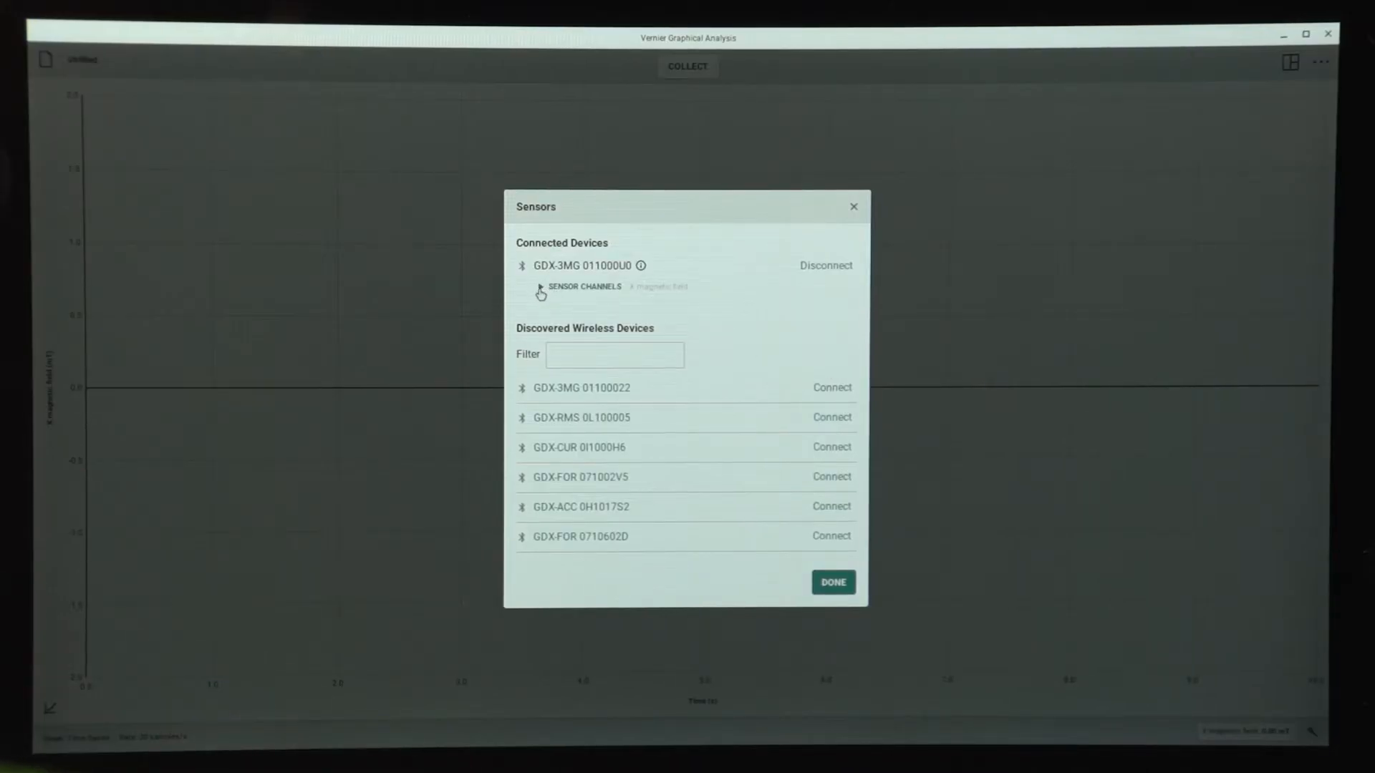
# Step: Enable the Y and Z magnetic field channels alongside X and finish sensor setup
pyautogui.click(540, 286)
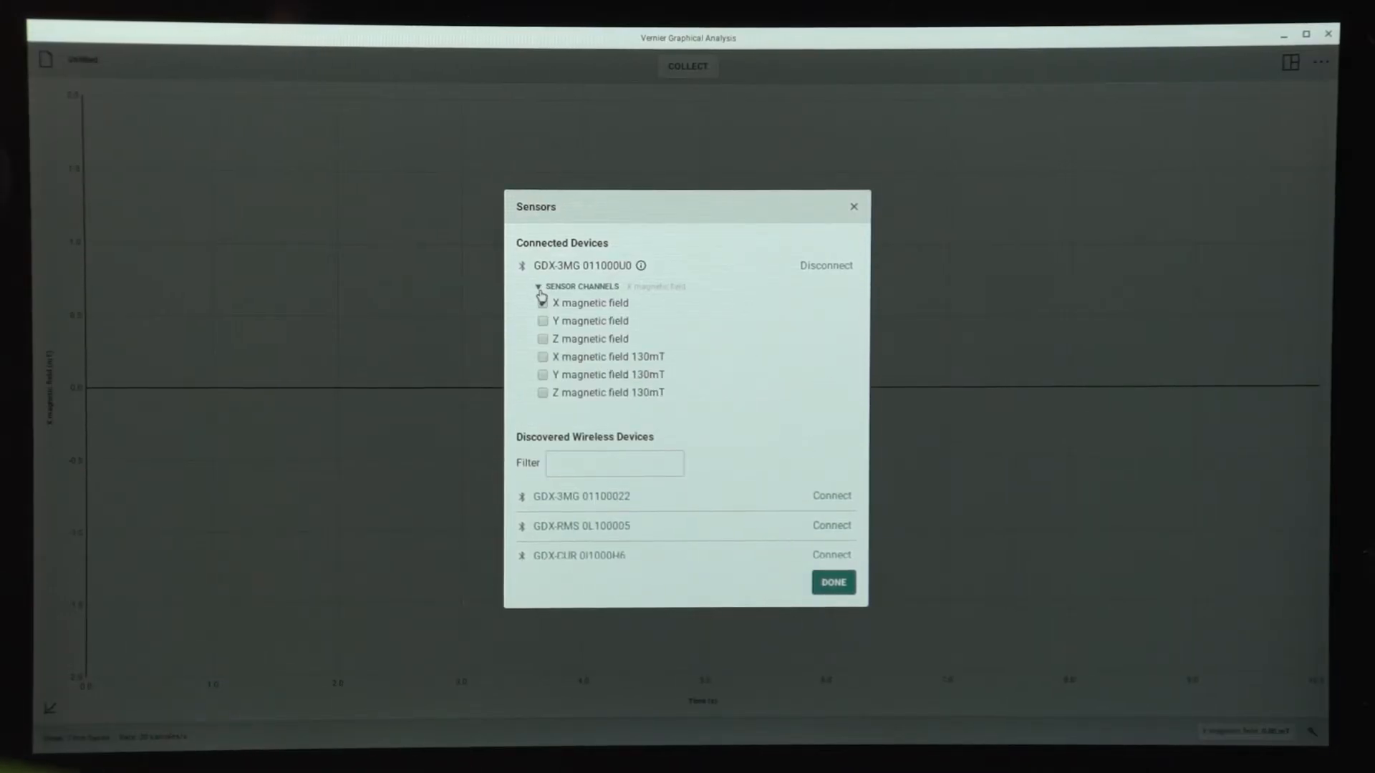
pyautogui.click(543, 319)
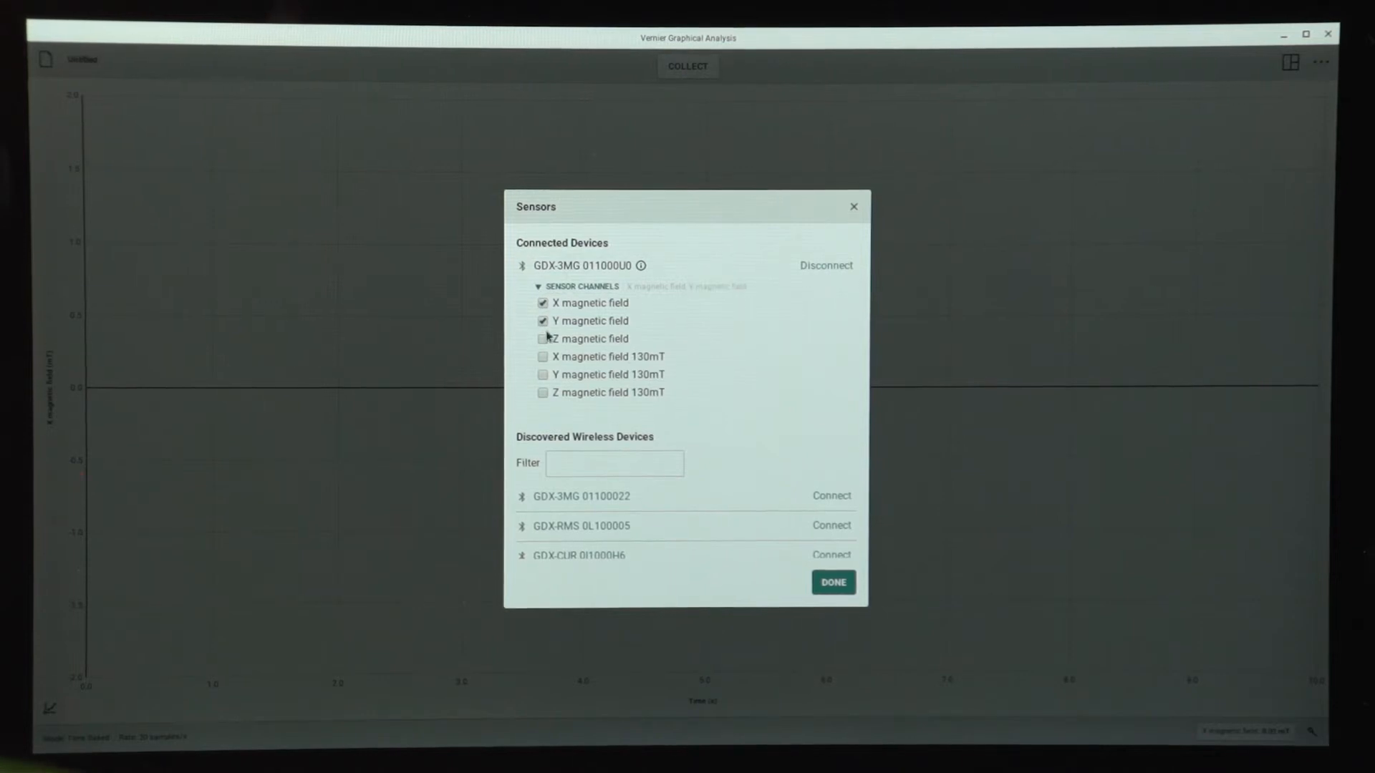
pyautogui.click(541, 340)
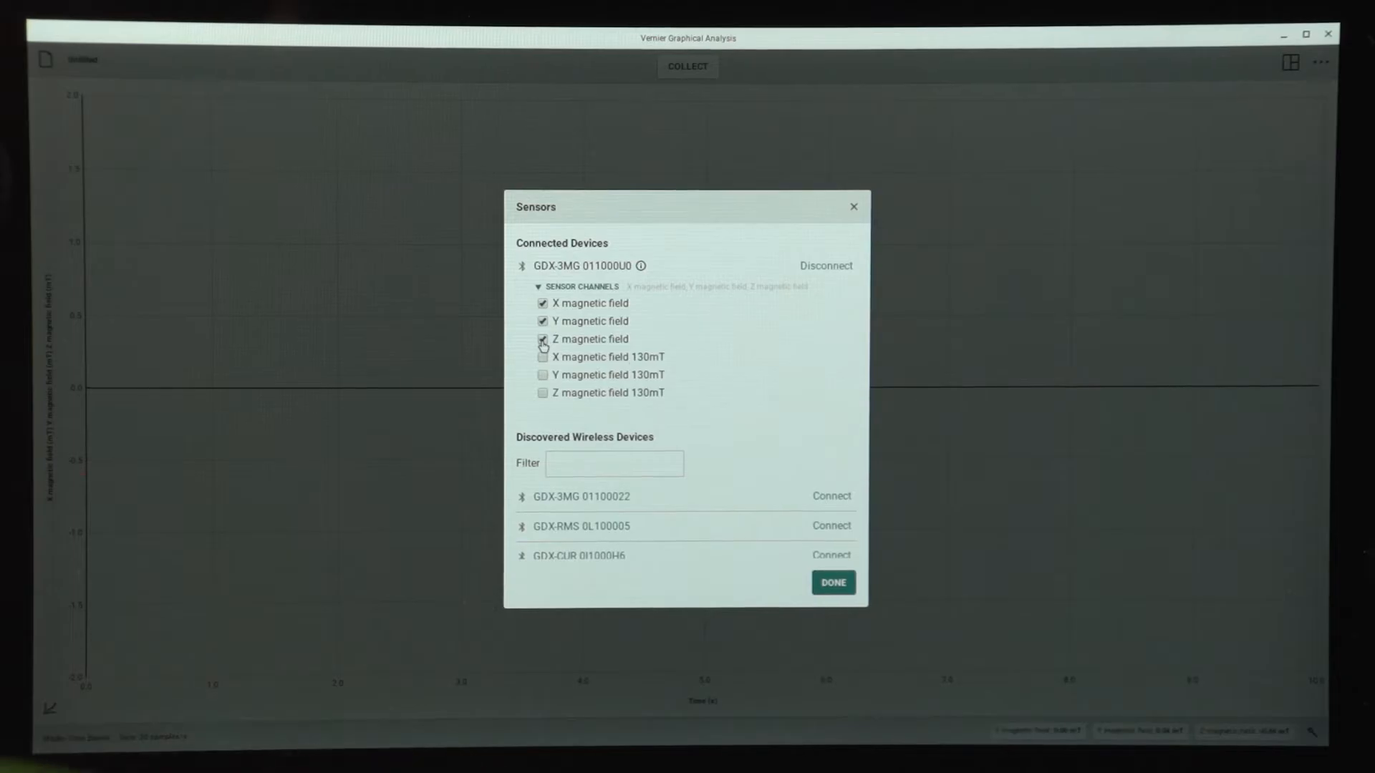
pyautogui.click(831, 583)
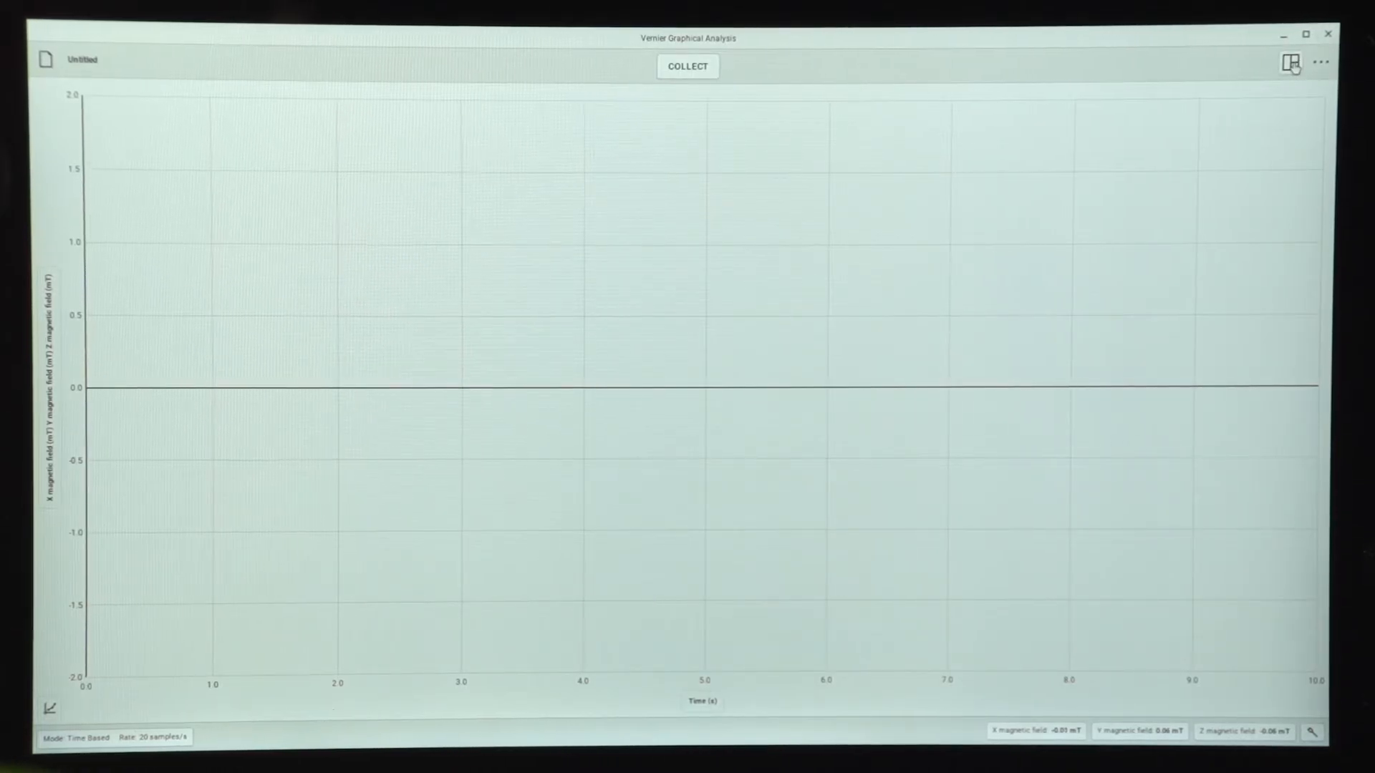
# Step: Switch the display layout to Meter readouts for the X, Y and Z fields
pyautogui.click(1291, 63)
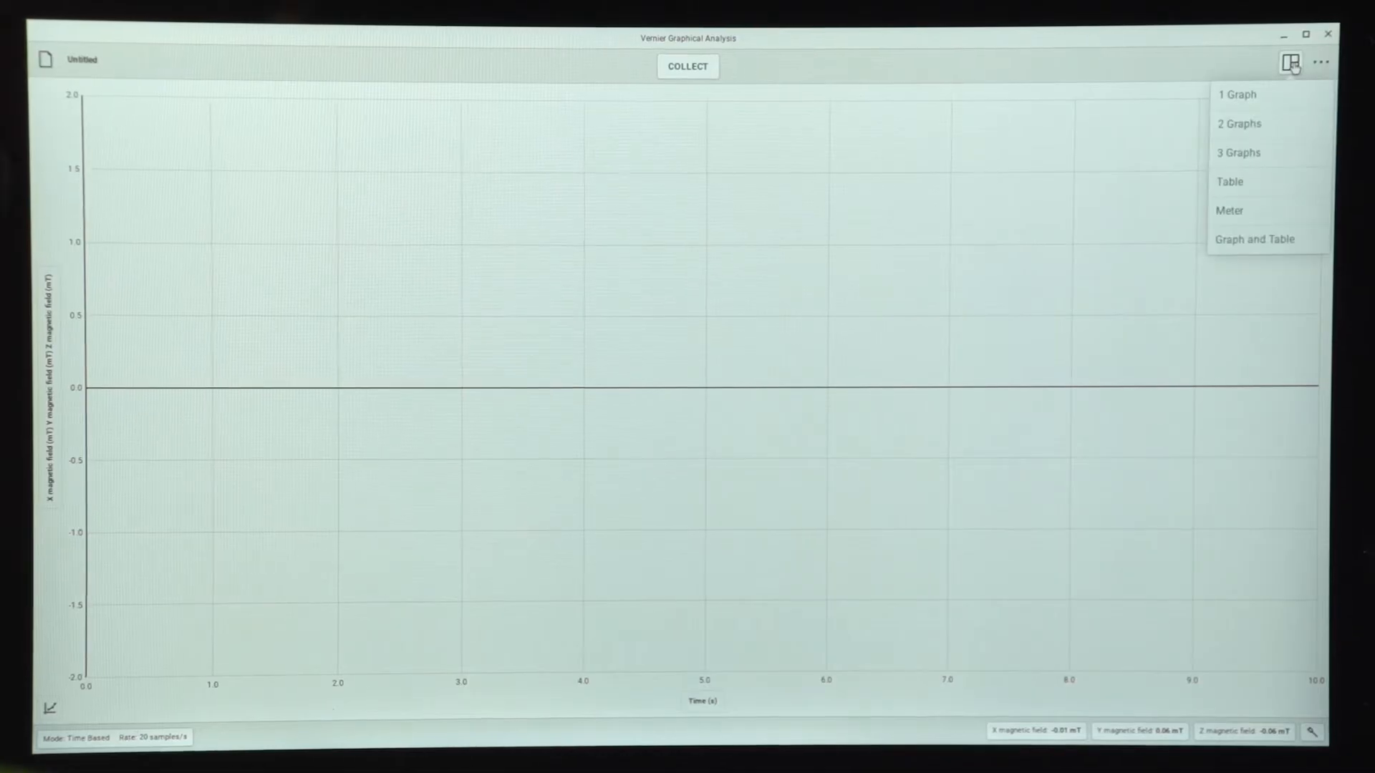
pyautogui.moveTo(1230, 210)
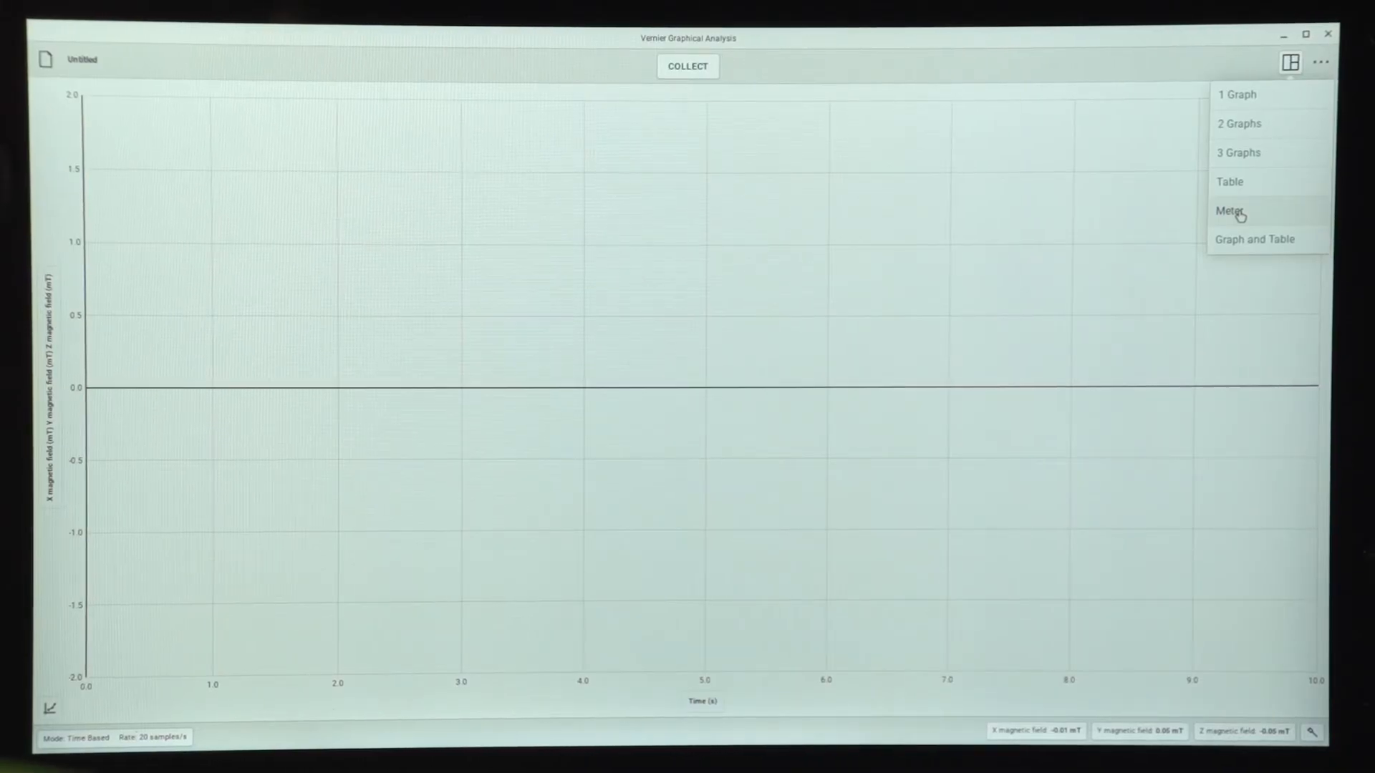
pyautogui.click(1231, 211)
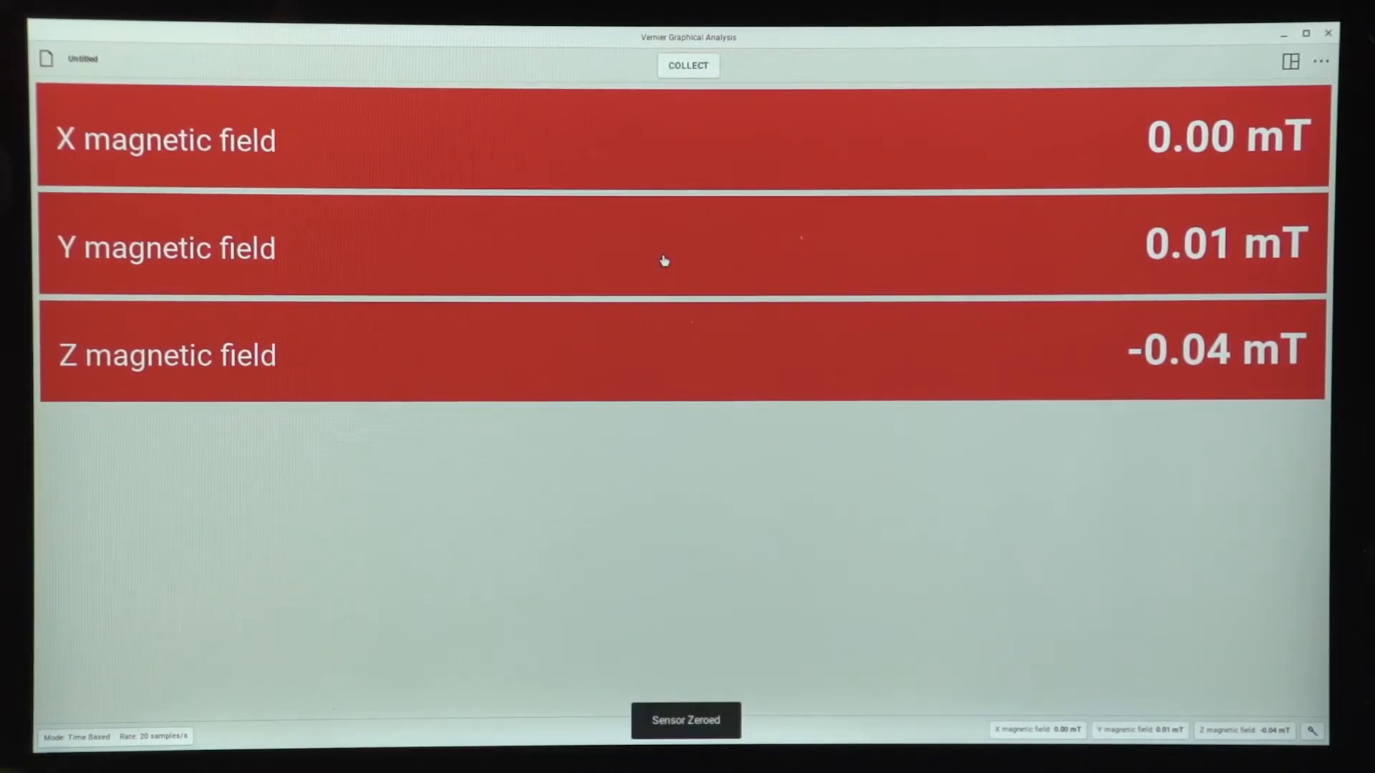
# Step: Zero the Y magnetic field reading from its sensor menu
pyautogui.click(663, 260)
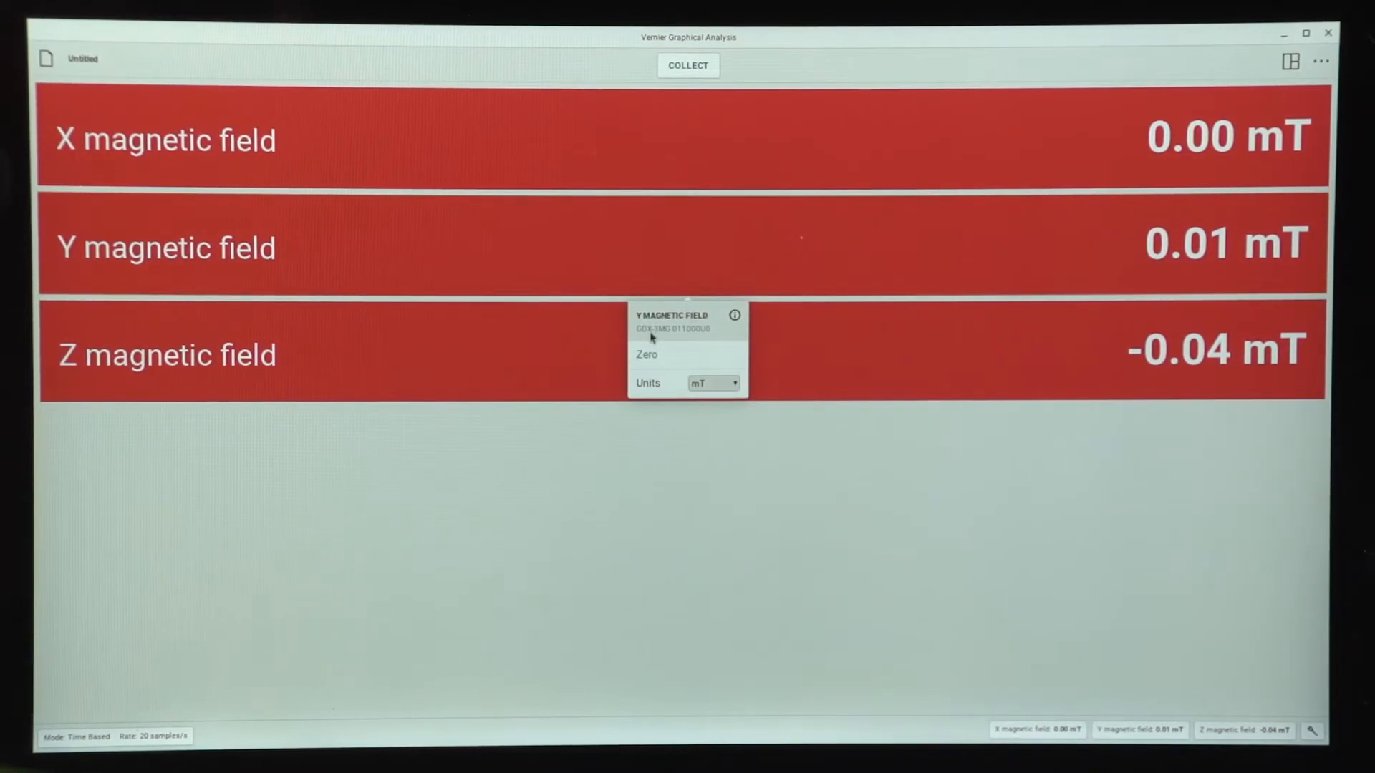
pyautogui.click(646, 353)
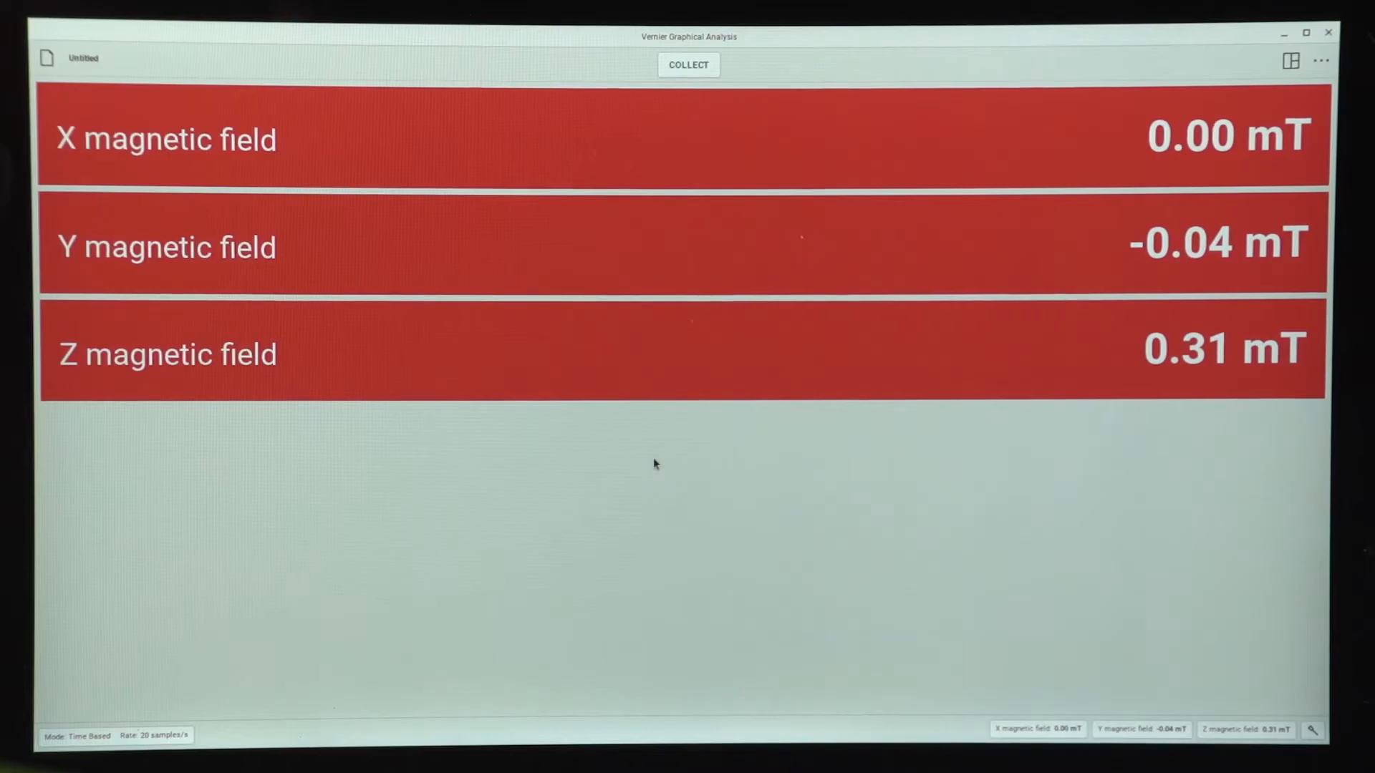
# Step: Bring up the screen layout choices from the view button
pyautogui.click(1290, 62)
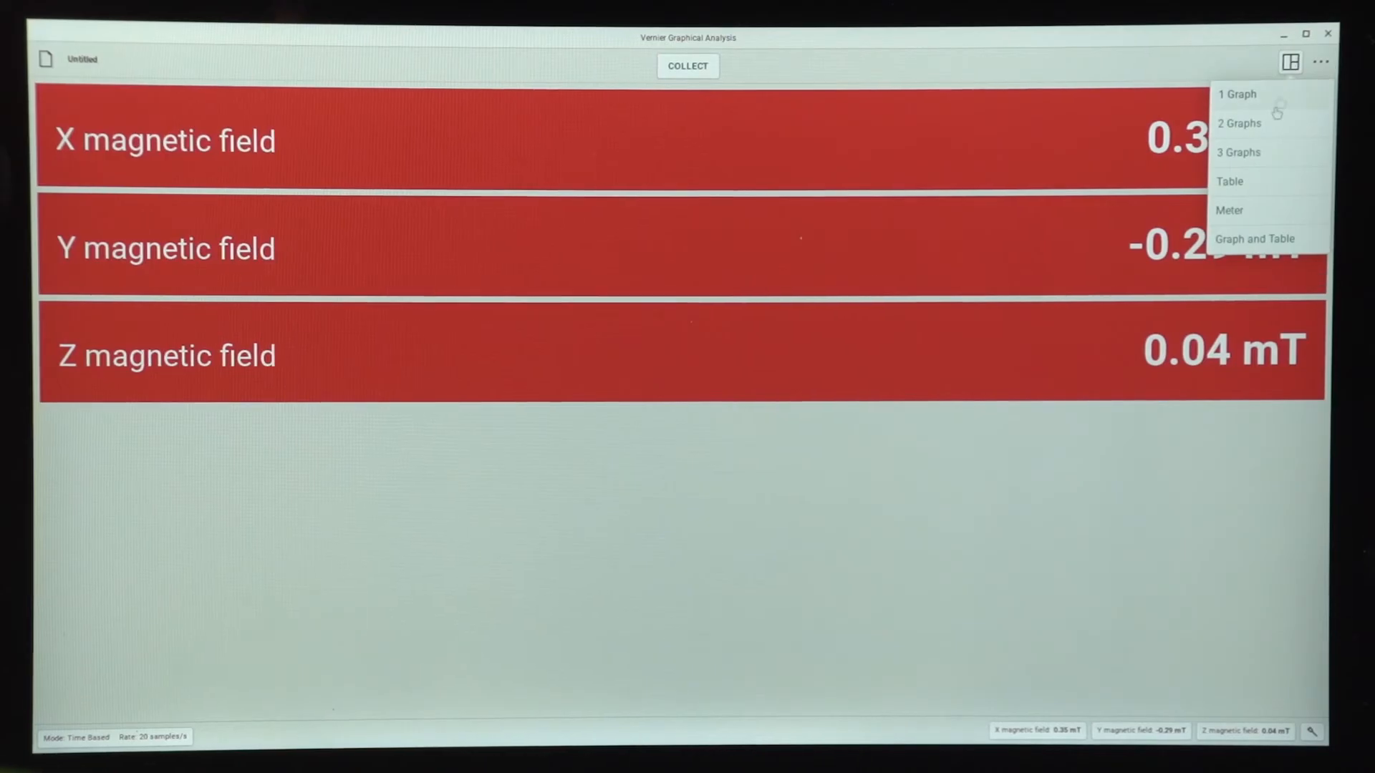
# Step: Switch to the 1 Graph layout and collect a 10-second run of X, Y, Z field along the magnet
pyautogui.click(1238, 95)
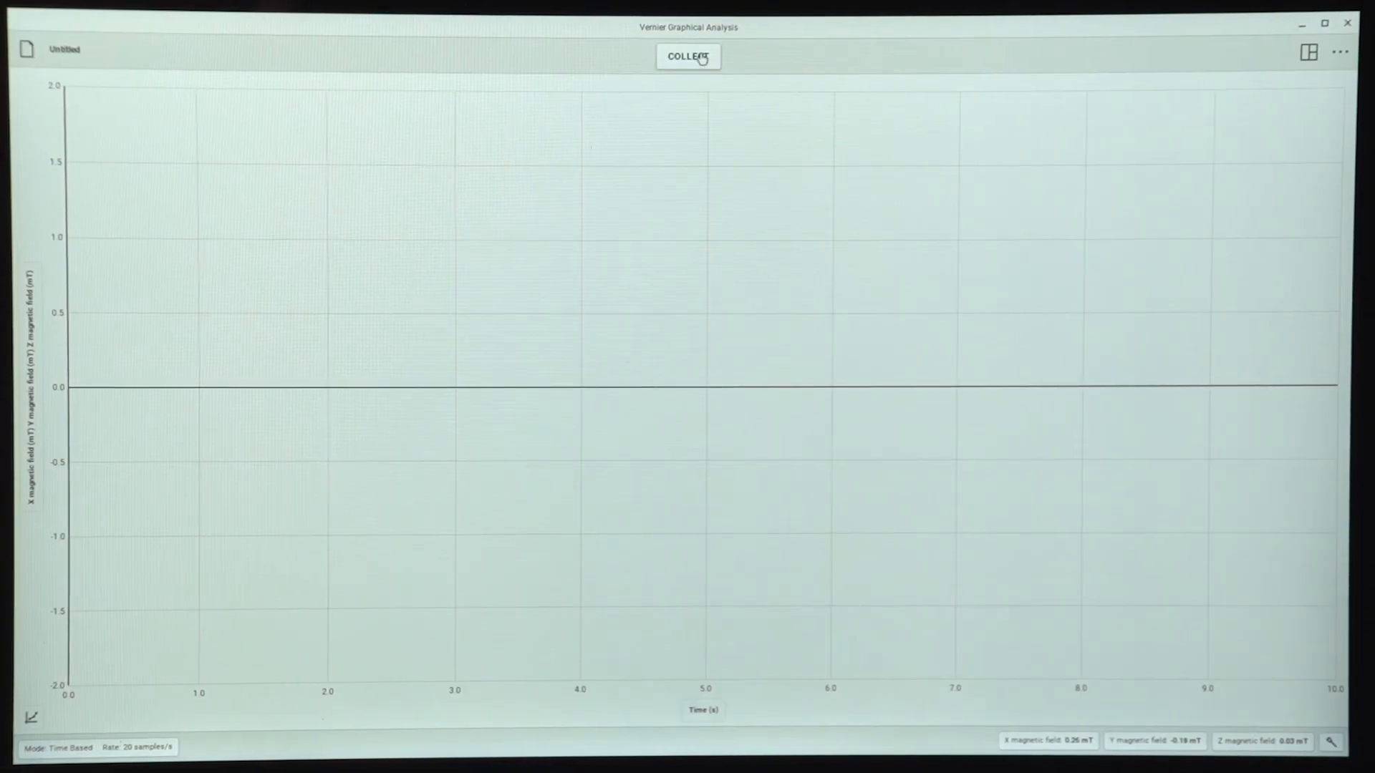
pyautogui.click(688, 56)
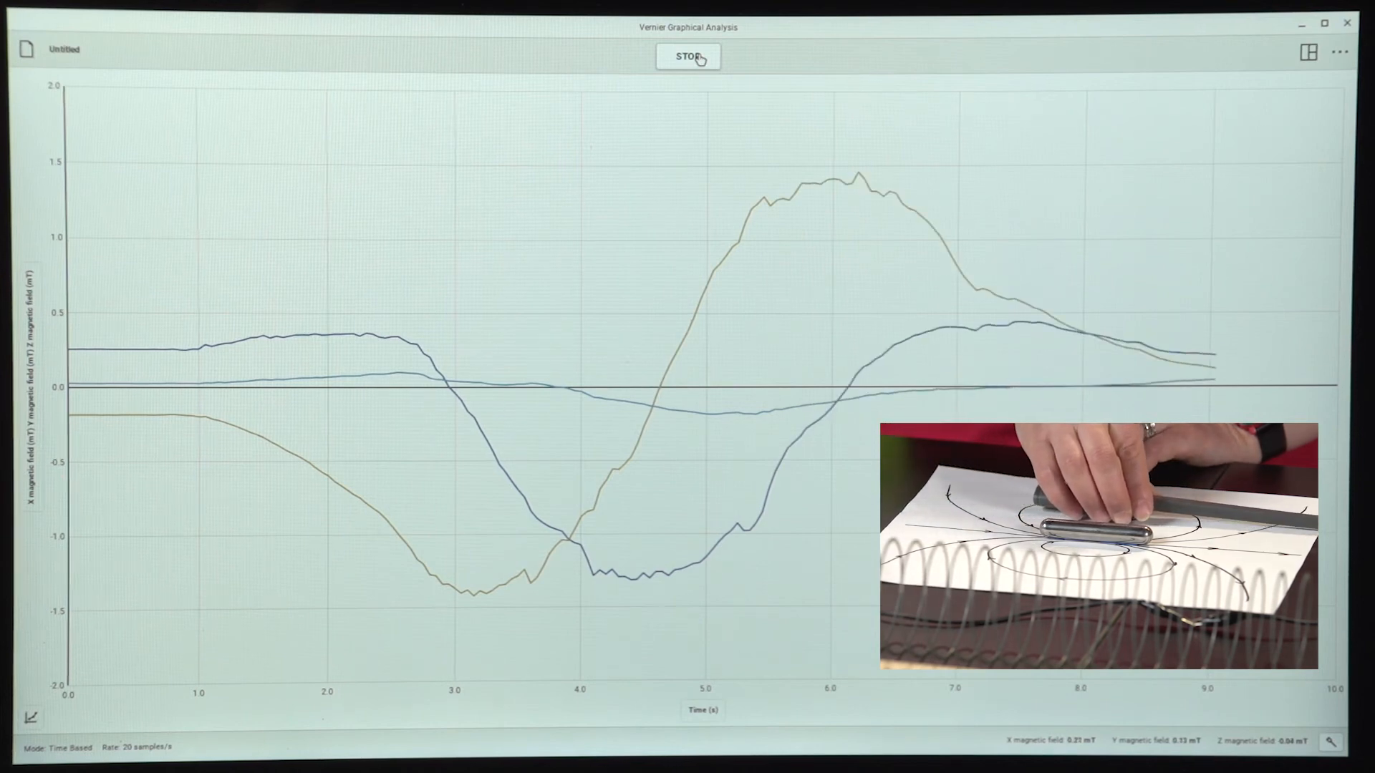
pyautogui.click(687, 56)
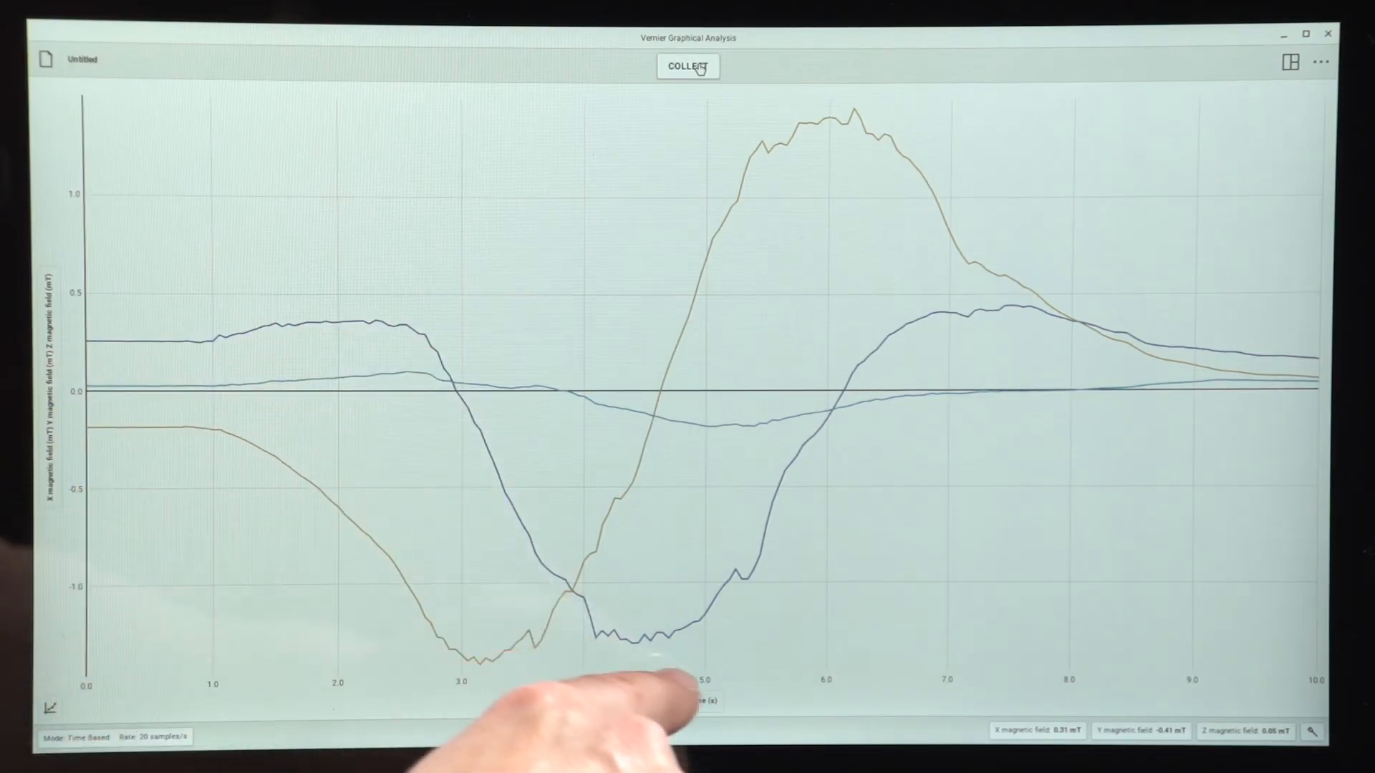
pyautogui.moveTo(615, 702)
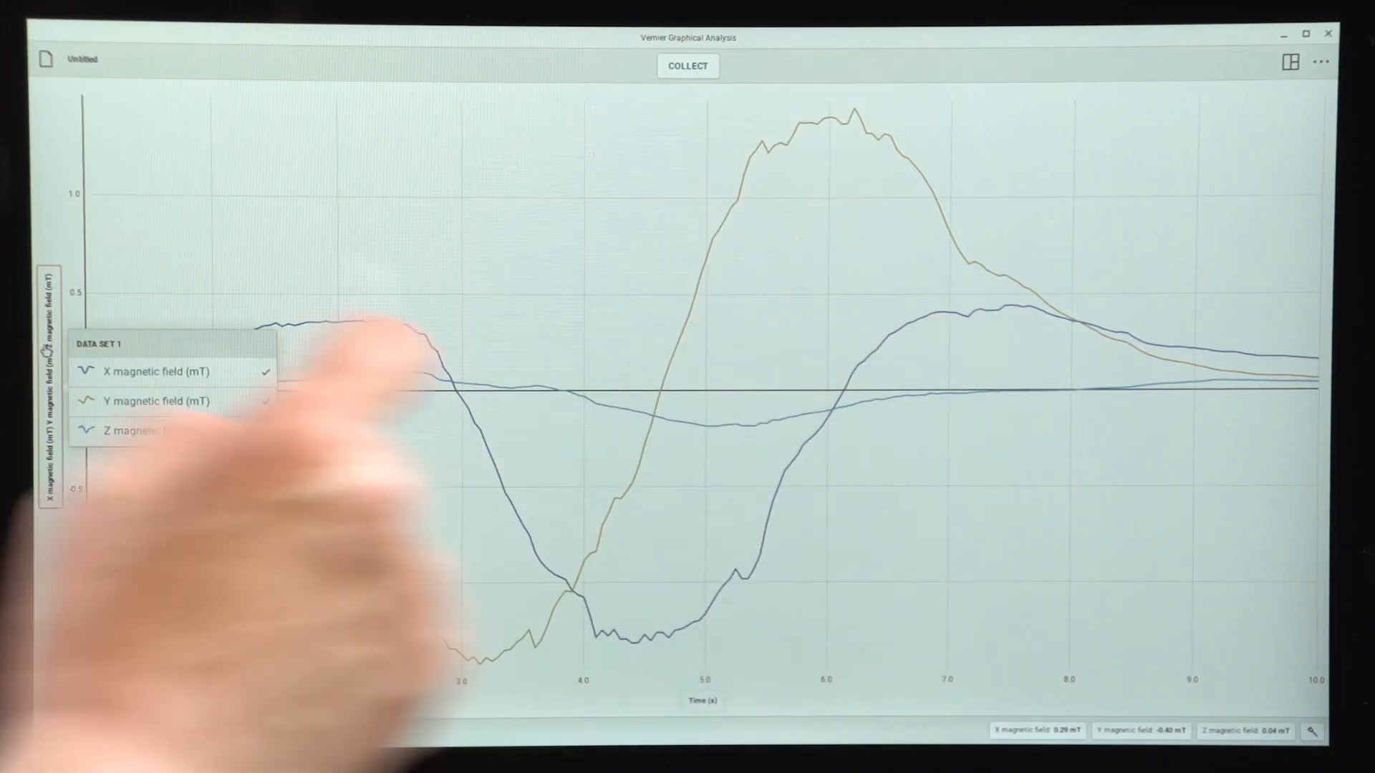
# Step: Show the Data Set 1 channel legend with X, Y and Z magnetic field checked
pyautogui.click(162, 431)
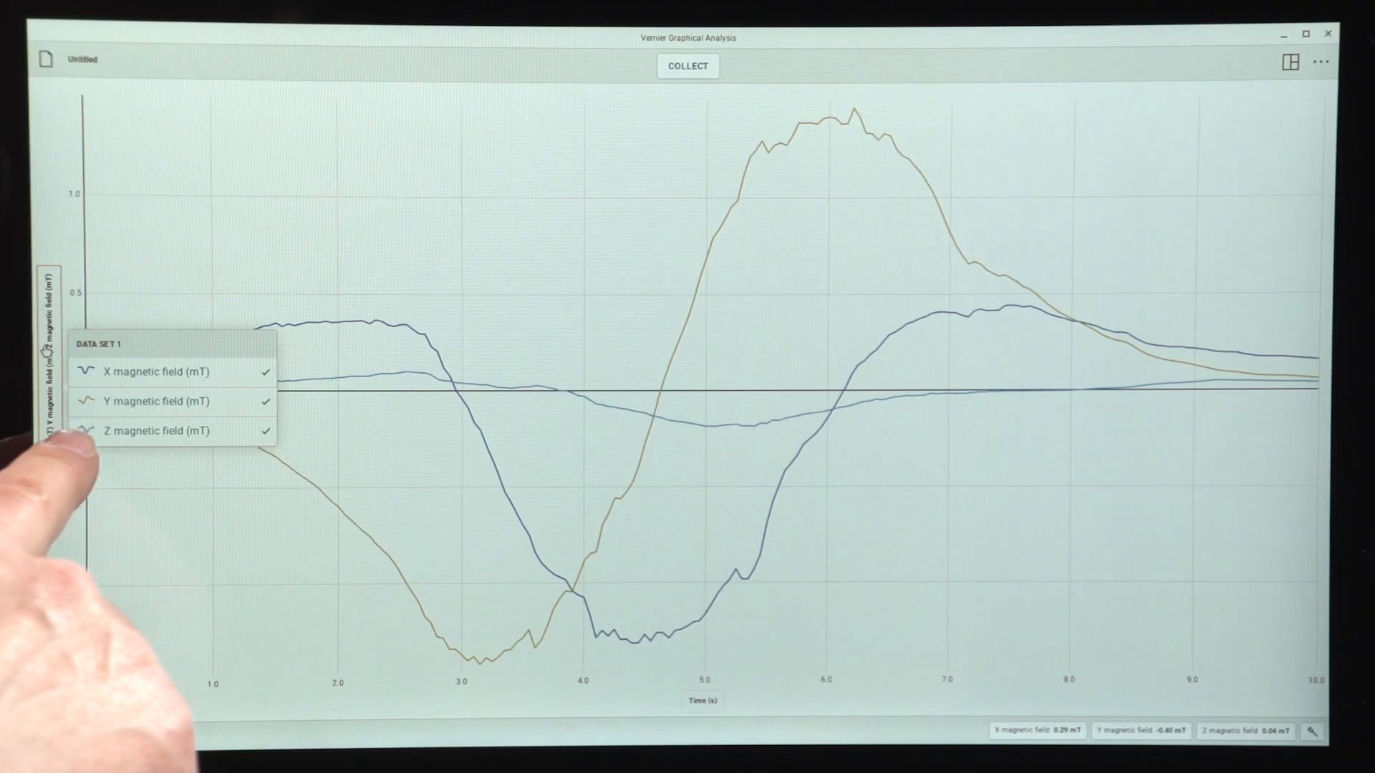